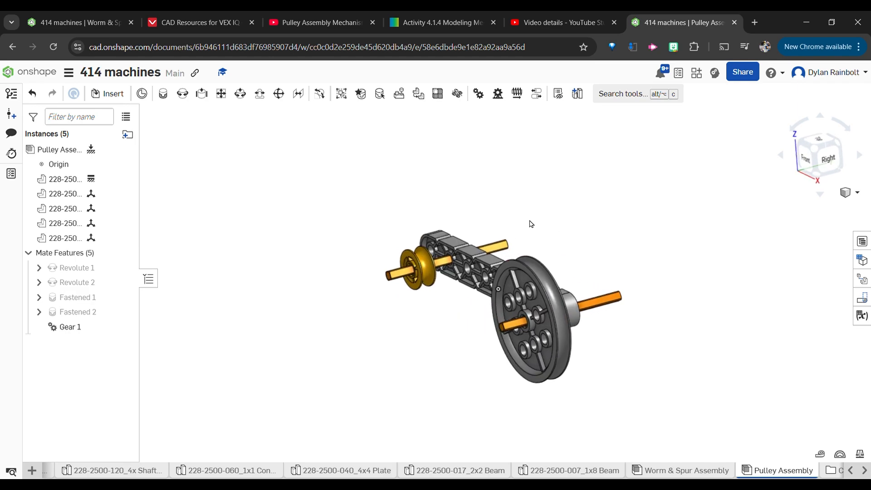
Insert the 1x8 Beam, two 4x Shaft_2_Inch, 10mm Pulley and 40mm Pulley into Assembly 1.
{"action": "left_click_drag", "start_coordinate": [528, 223], "coordinate": [559, 311]}
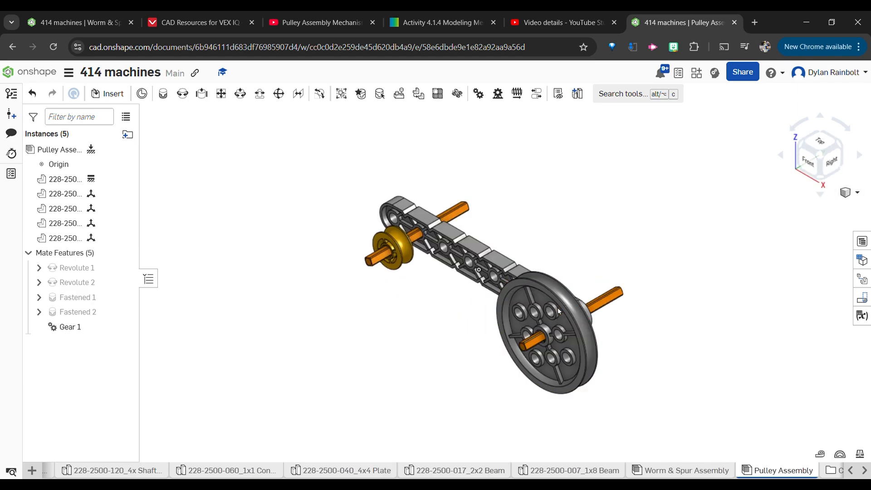
{"action": "left_click_drag", "start_coordinate": [559, 311], "coordinate": [522, 352]}
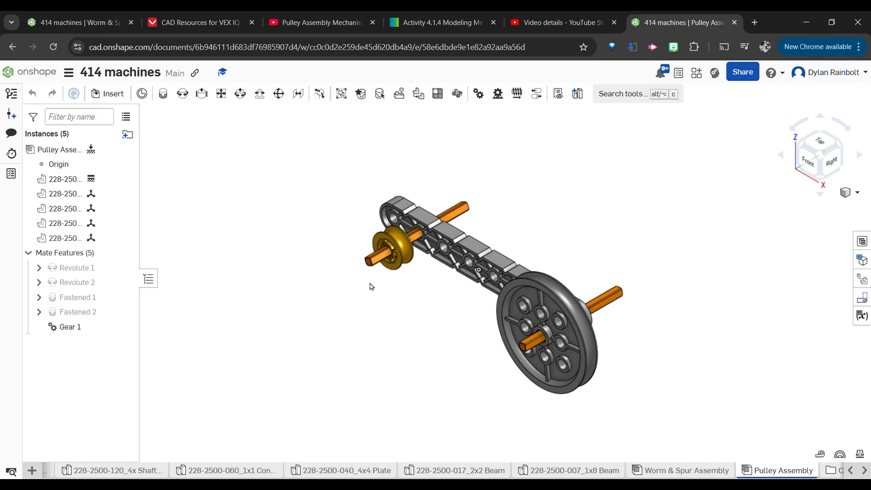
{"action": "mouse_move", "coordinate": [422, 382]}
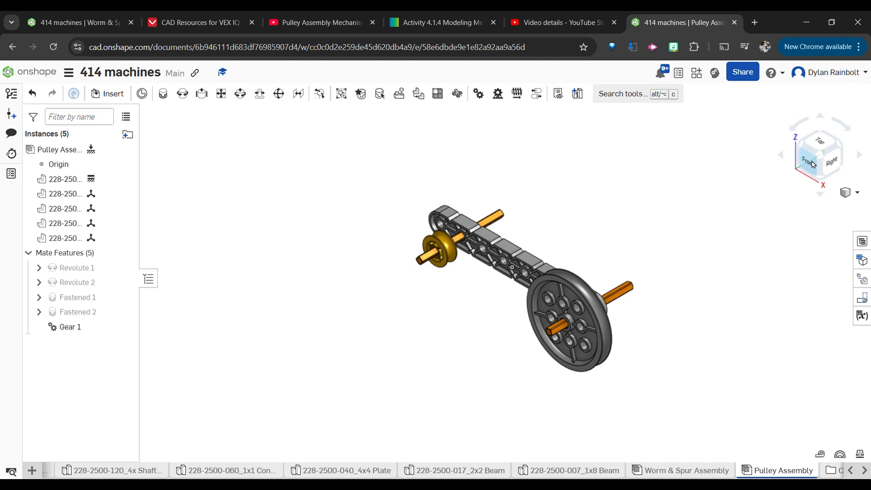
{"action": "left_click", "coordinate": [807, 161]}
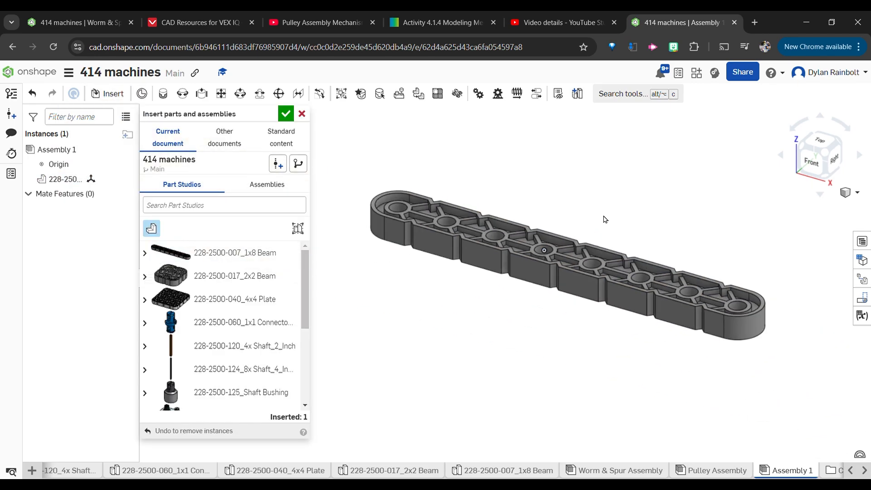
{"action": "left_click", "coordinate": [263, 346]}
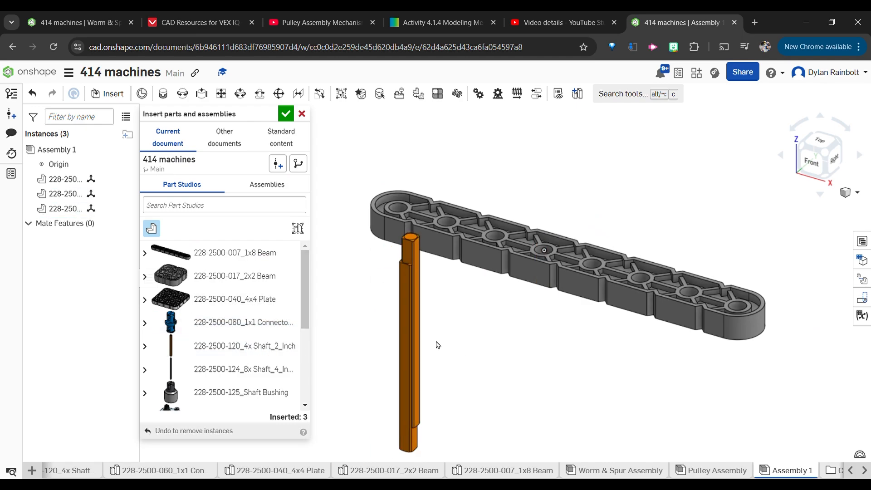
{"action": "scroll", "scroll_direction": "down", "scroll_amount": 3}
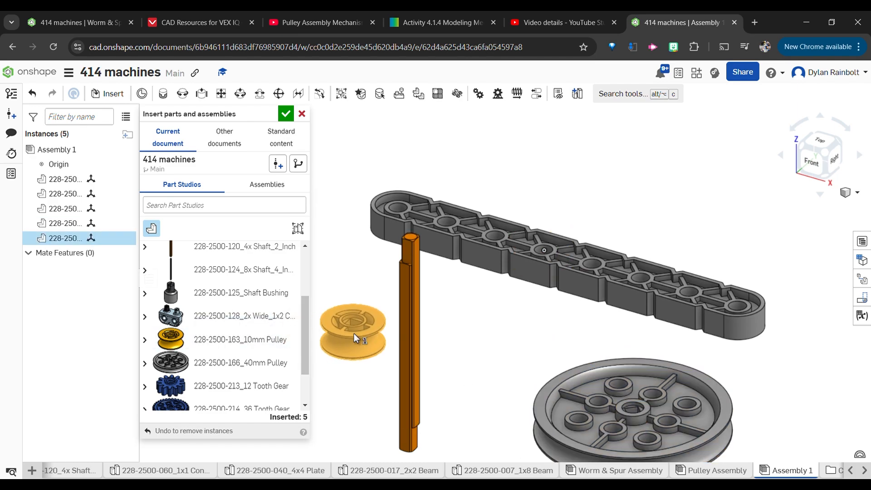
{"action": "left_click", "coordinate": [286, 113]}
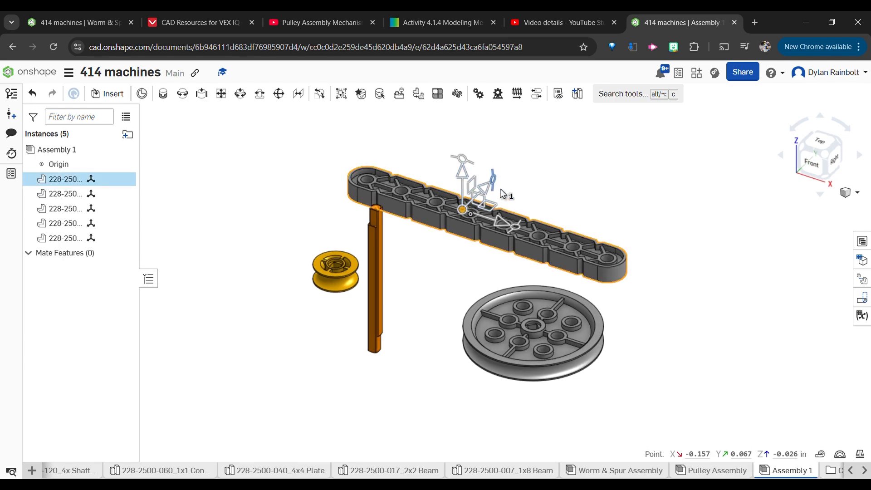
Fix the 1x8 Beam instance so it is grounded in the assembly.
{"action": "left_click_drag", "start_coordinate": [483, 189], "coordinate": [506, 183]}
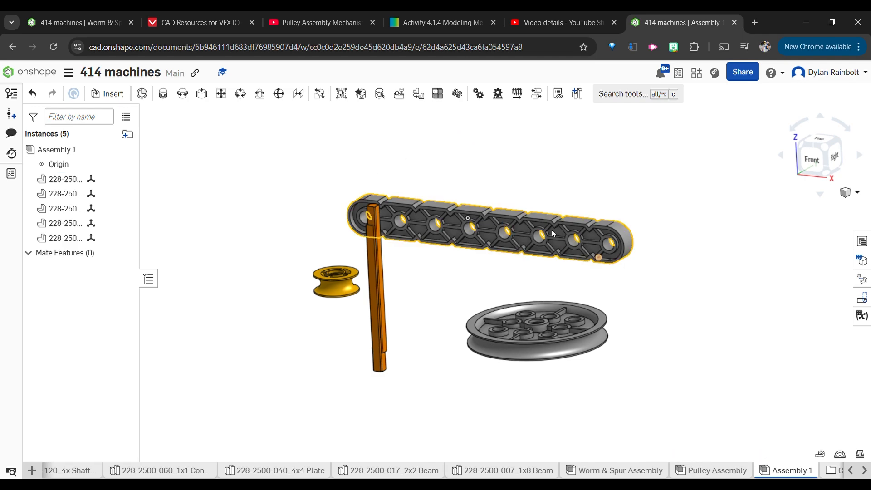
{"action": "left_click", "coordinate": [550, 191]}
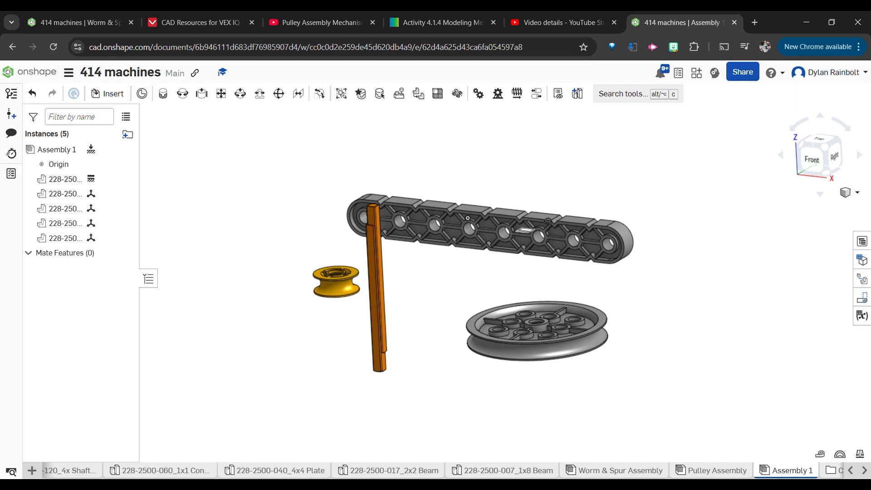
{"action": "mouse_move", "coordinate": [563, 214]}
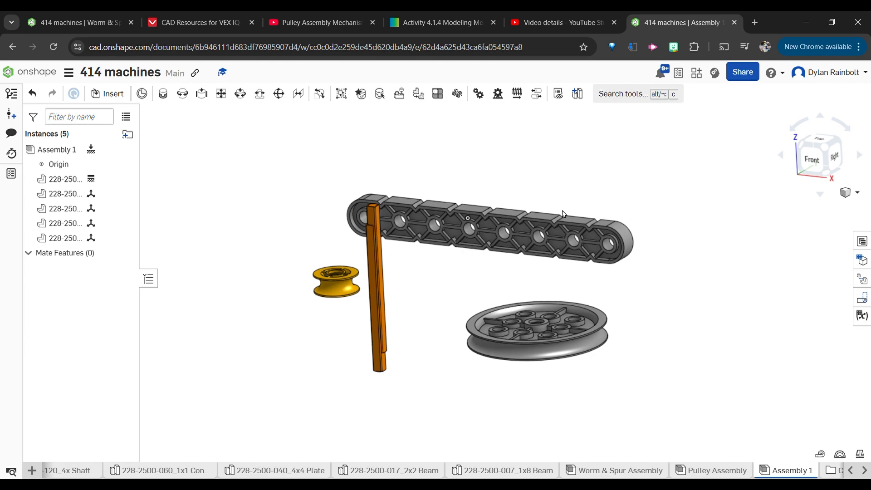
{"action": "mouse_move", "coordinate": [163, 94]}
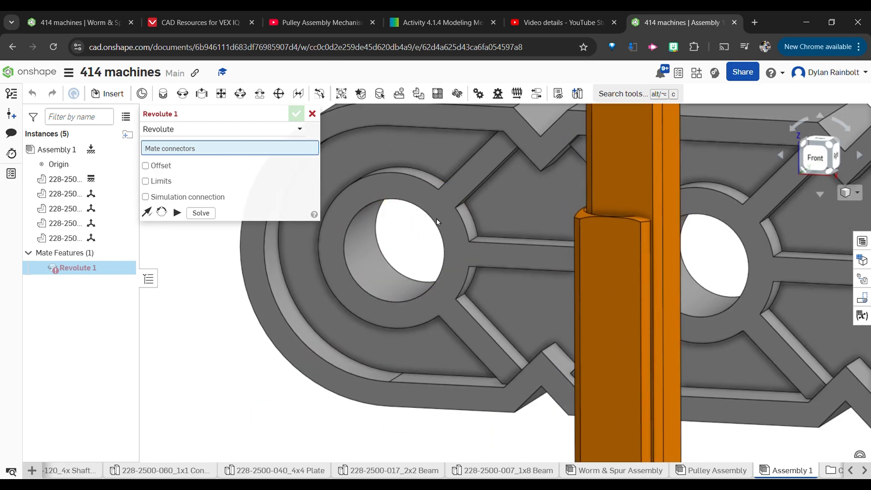
Add Revolute 1 between the beam's end hole and a shaft, offset 1 in.
{"action": "left_click", "coordinate": [454, 208]}
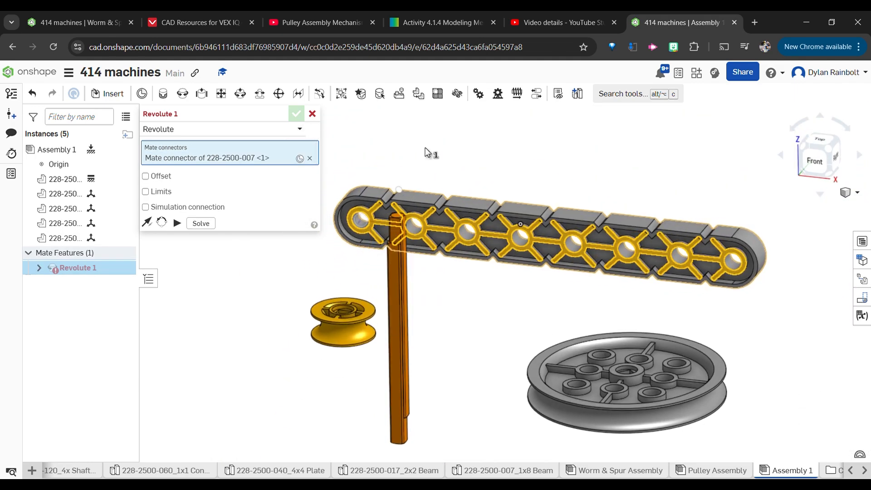
{"action": "scroll", "scroll_direction": "down", "scroll_amount": 3}
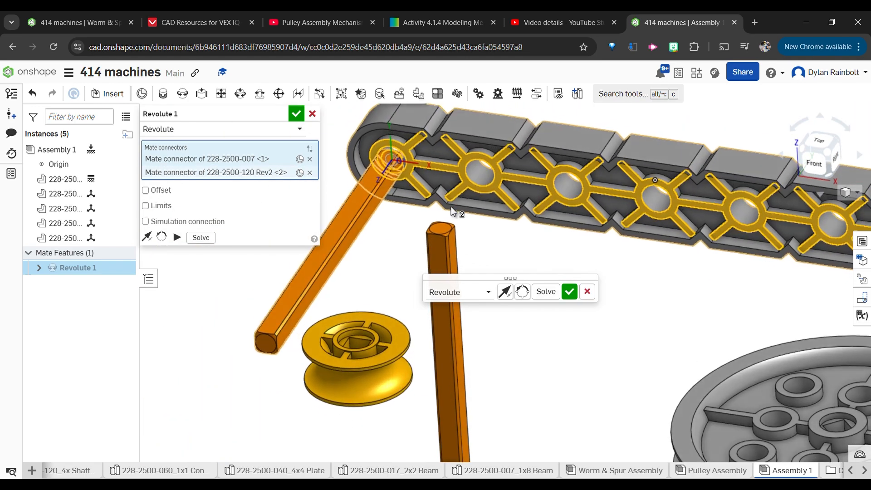
{"action": "left_click", "coordinate": [146, 190]}
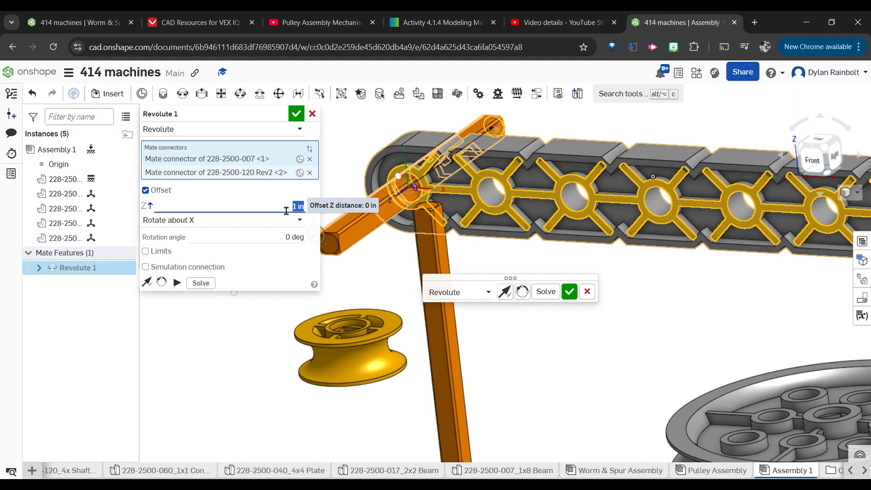
{"action": "left_click", "coordinate": [296, 113]}
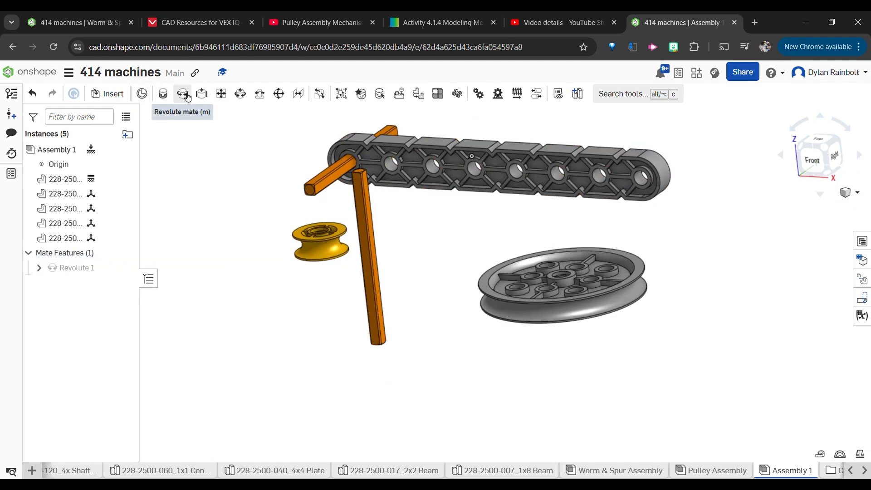
Add Revolute 2 between the beam's far end hole and the second shaft, offset 1 in.
{"action": "left_click", "coordinate": [182, 94]}
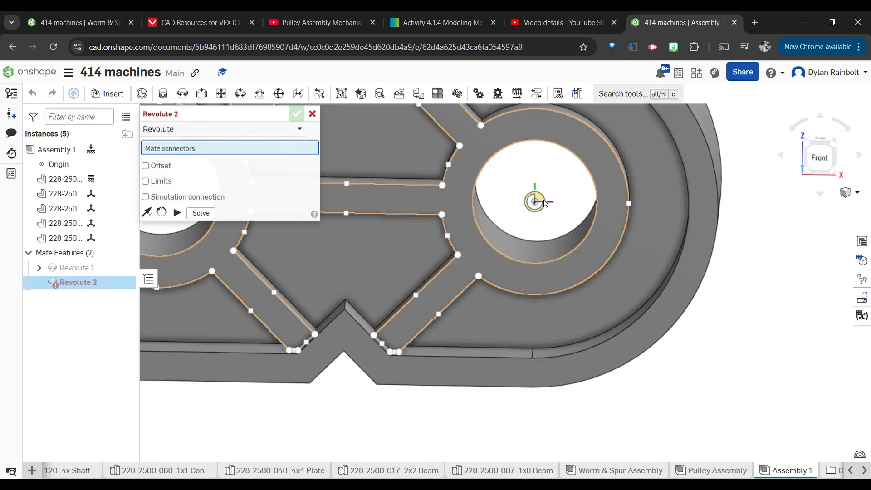
{"action": "left_click", "coordinate": [534, 201]}
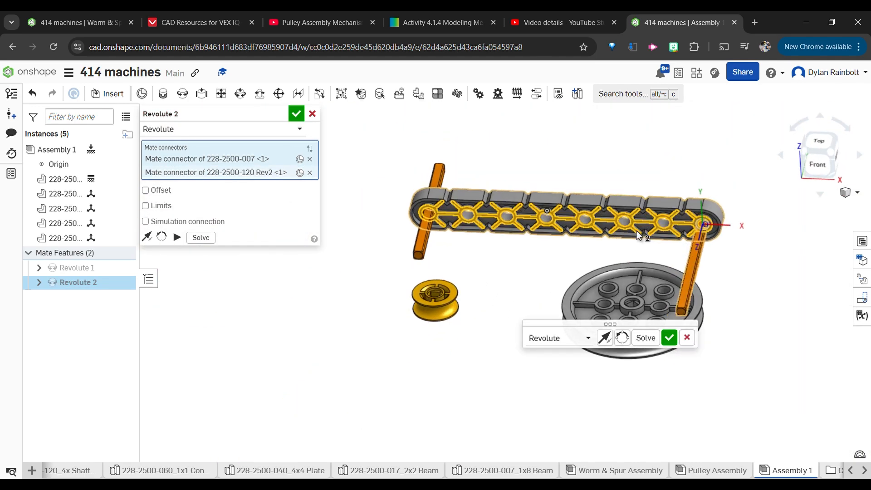
{"action": "left_click", "coordinate": [145, 190]}
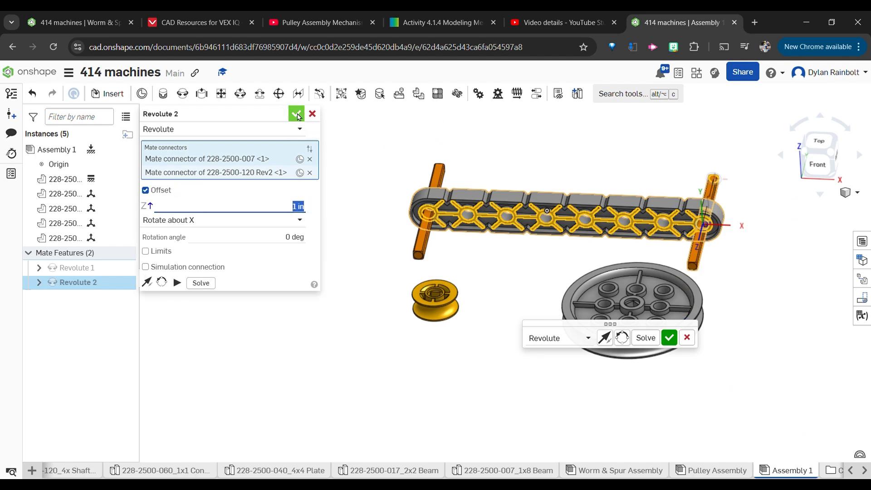
{"action": "left_click", "coordinate": [296, 113]}
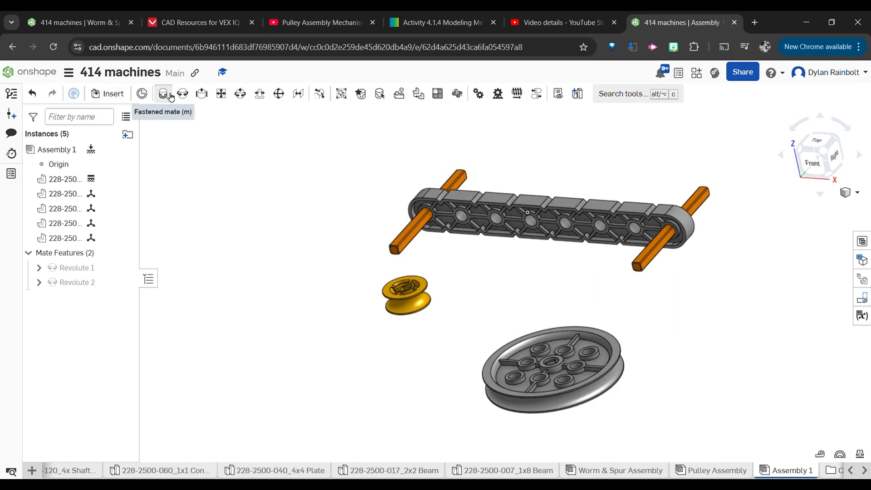
Fasten the 40mm pulley to its shaft, rotated 45° about Z with 0.625 in Z offset.
{"action": "left_click", "coordinate": [163, 93]}
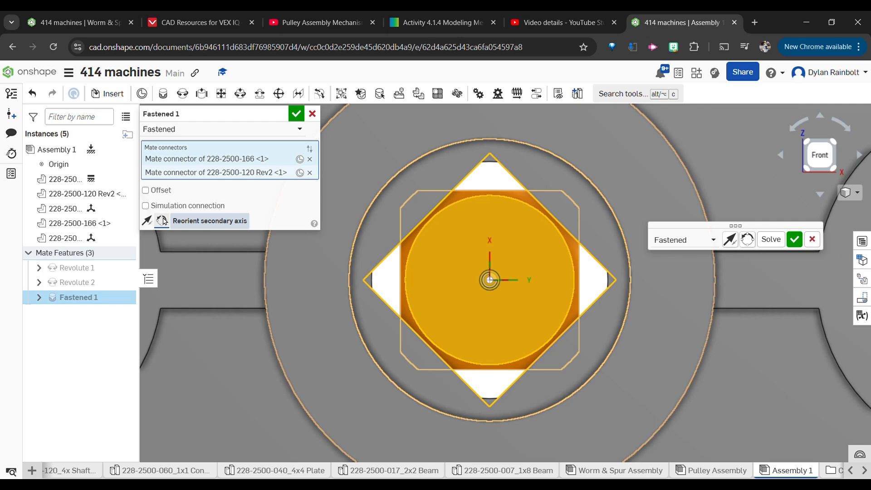
{"action": "left_click", "coordinate": [162, 221]}
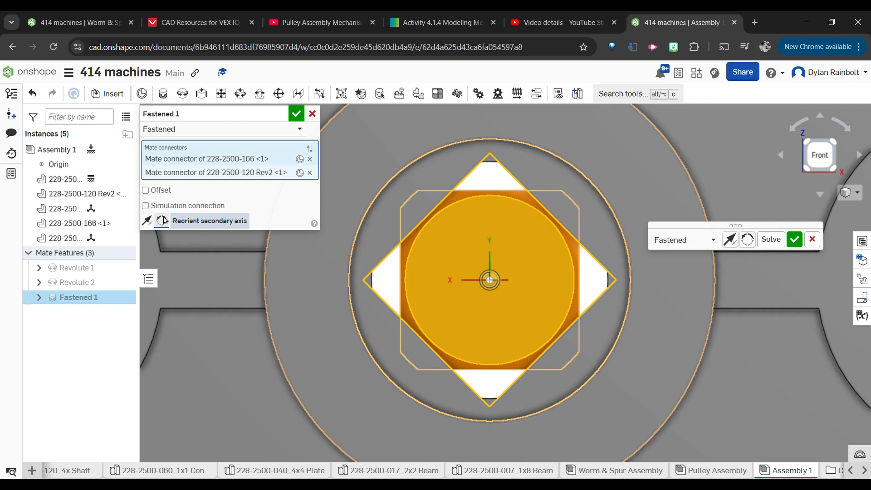
{"action": "left_click", "coordinate": [145, 190]}
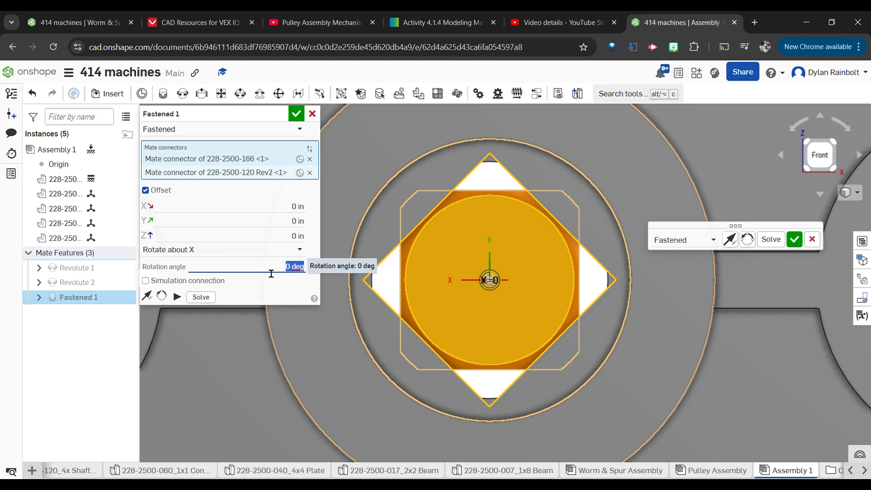
{"action": "type", "text": "45"}
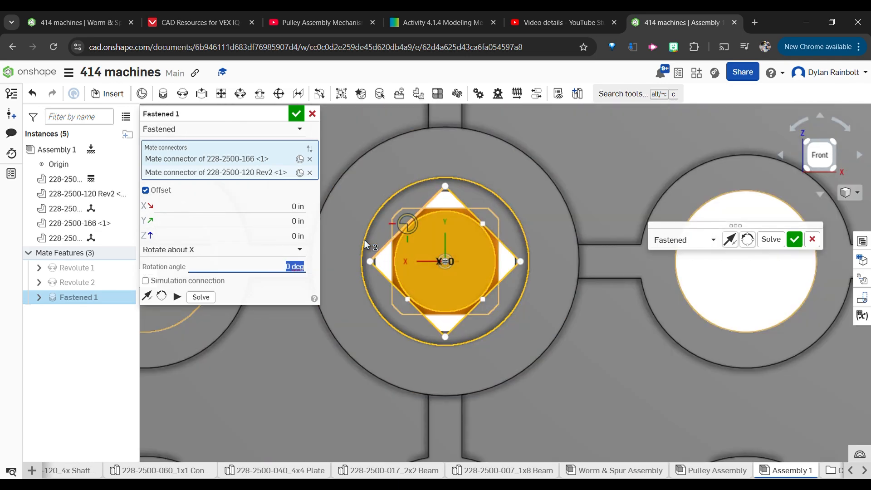
{"action": "left_click", "coordinate": [222, 249]}
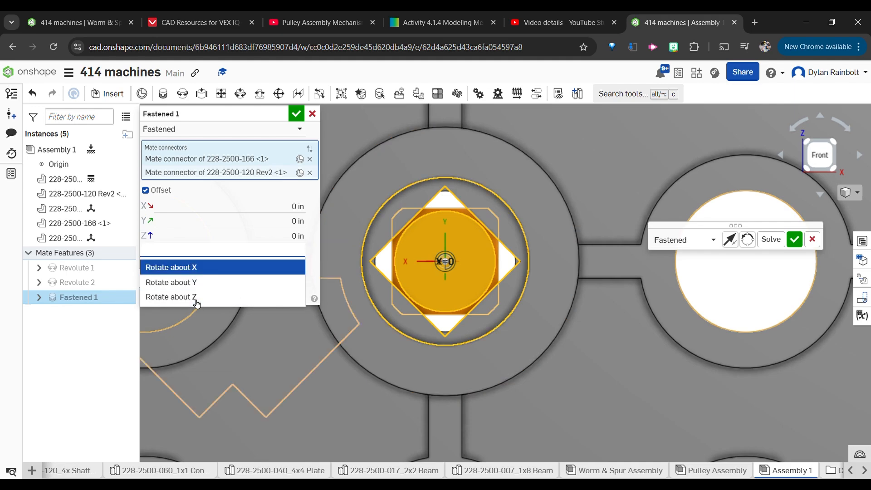
{"action": "left_click", "coordinate": [170, 296]}
{"action": "type", "text": "5"}
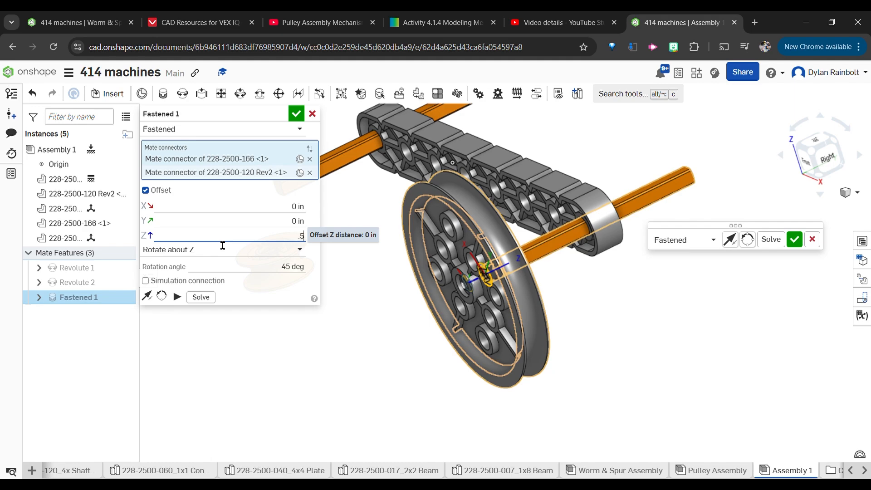
{"action": "type", "text": "0.5 in"}
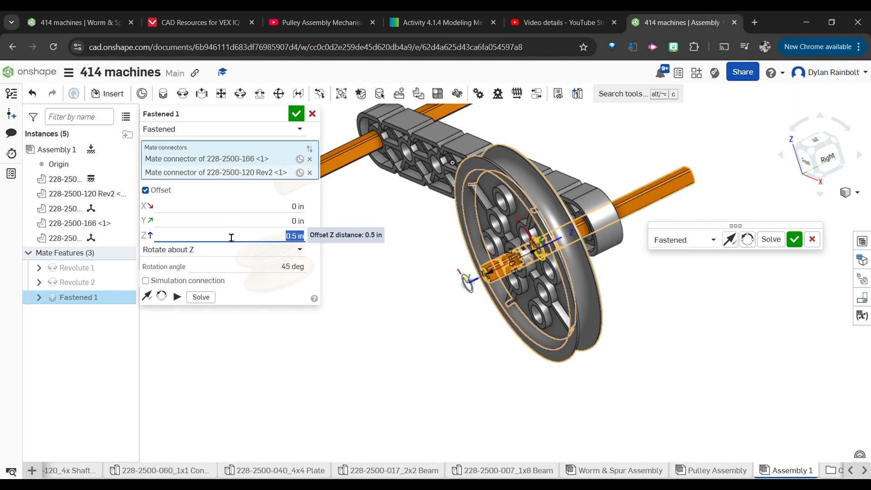
{"action": "type", "text": "0.625"}
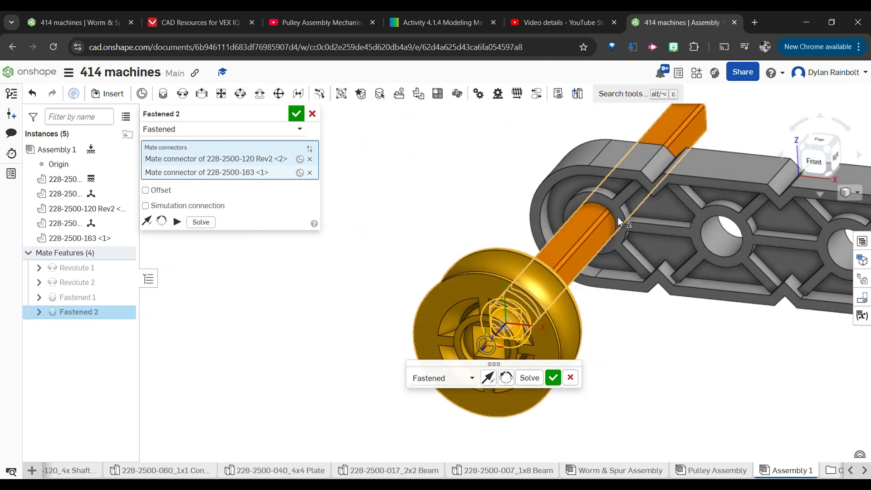
Fasten the 10mm pulley to the second shaft with a 0.625 in Z offset.
{"action": "left_click", "coordinate": [145, 190]}
{"action": "type", "text": "6"}
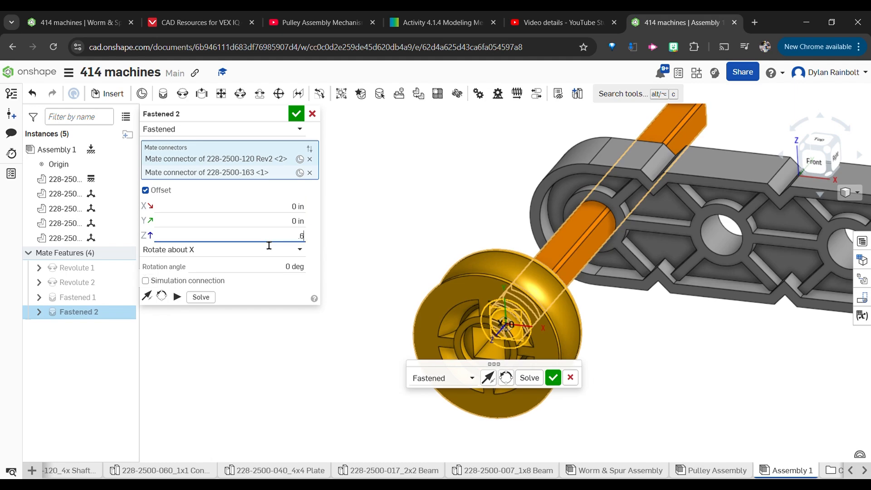
{"action": "type", "text": "0.625"}
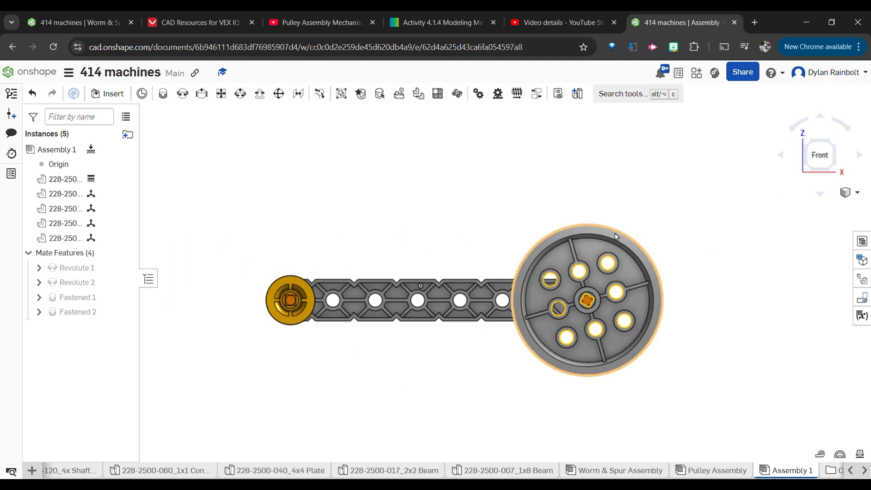
{"action": "mouse_move", "coordinate": [594, 381]}
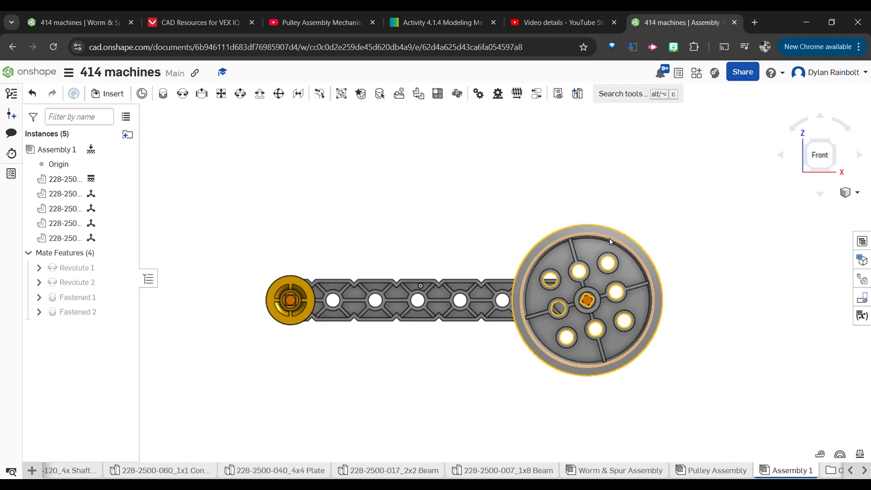
{"action": "left_click", "coordinate": [343, 350]}
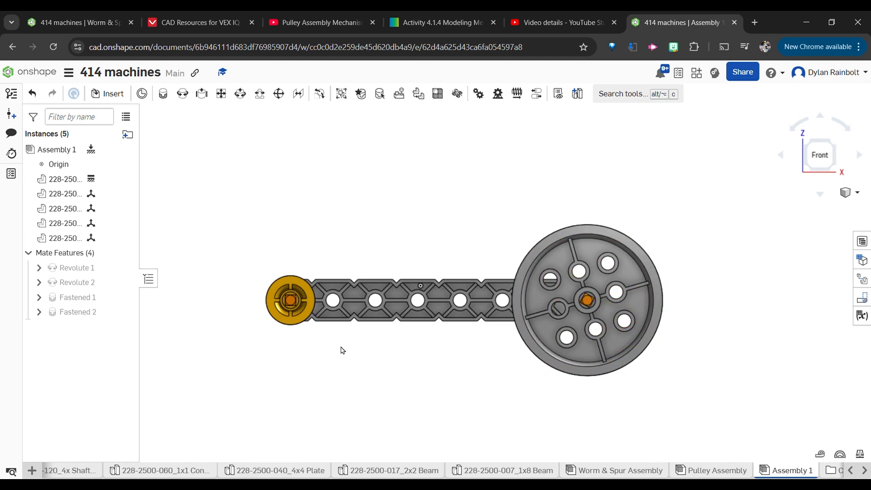
{"action": "mouse_move", "coordinate": [325, 240]}
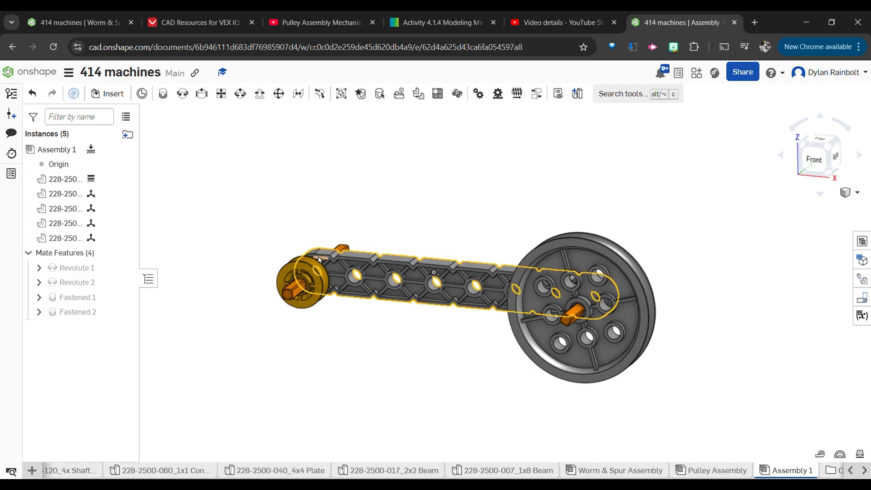
{"action": "left_click", "coordinate": [572, 246]}
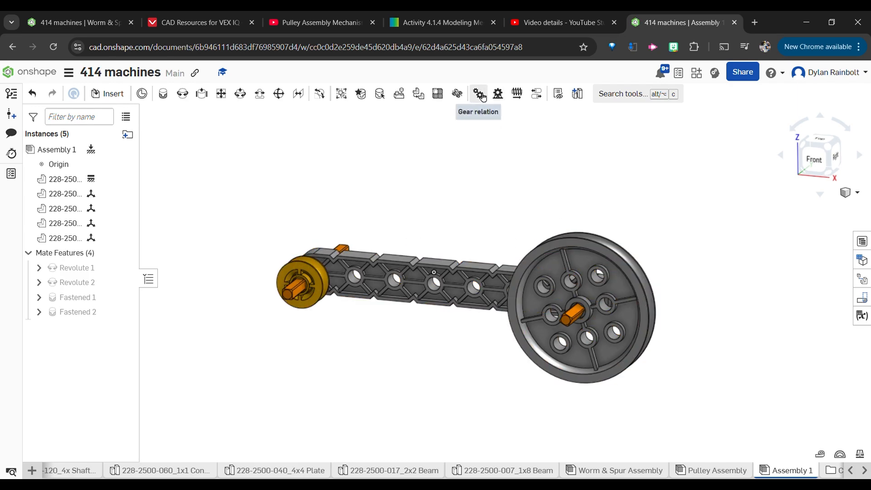
Couple Revolute 1 and Revolute 2 with a reversed gear relation, ratio 1/4.
{"action": "left_click", "coordinate": [478, 94]}
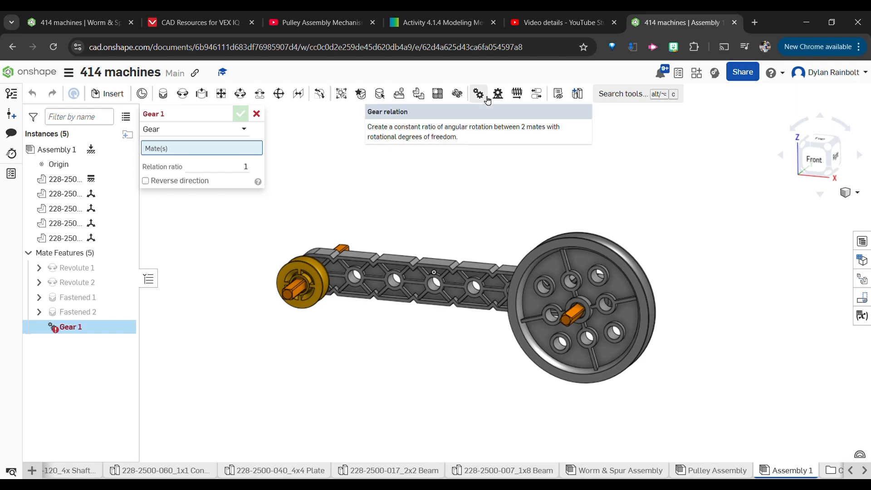
{"action": "mouse_move", "coordinate": [165, 201]}
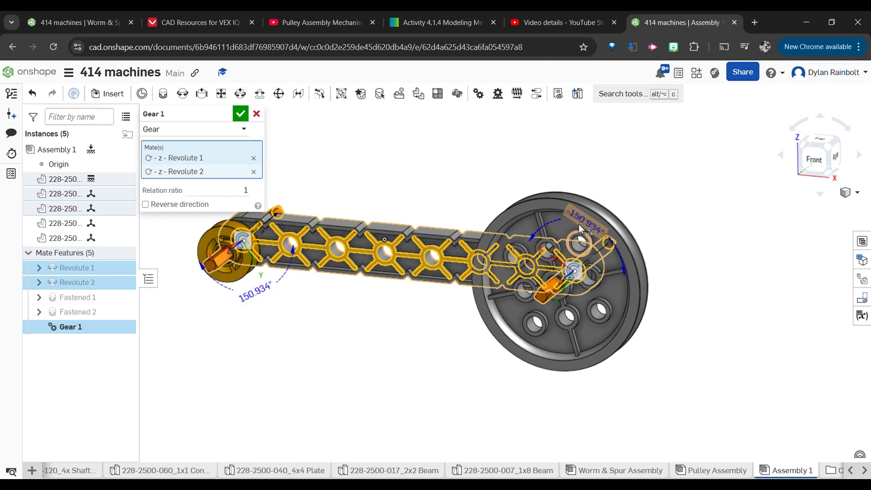
{"action": "mouse_move", "coordinate": [156, 212]}
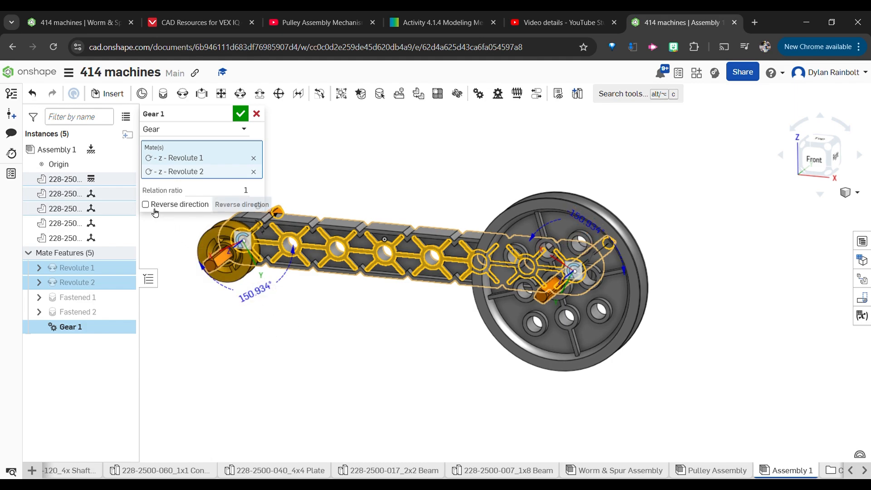
{"action": "left_click", "coordinate": [146, 204]}
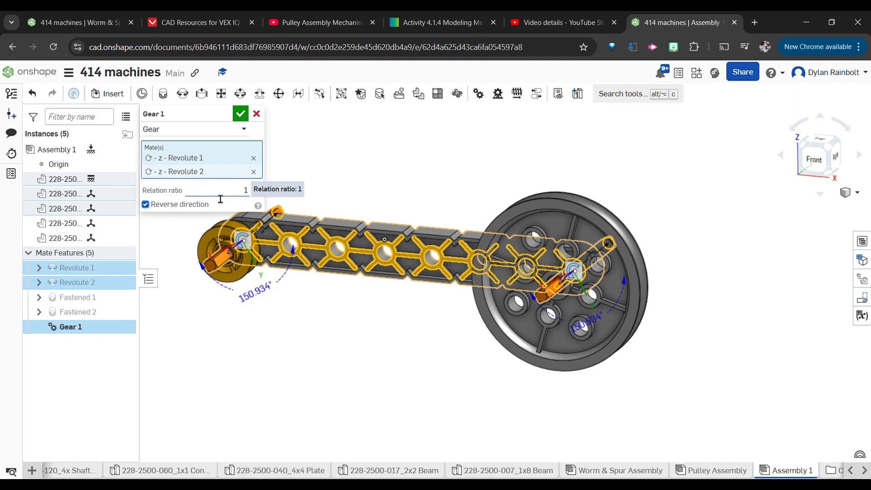
{"action": "mouse_move", "coordinate": [229, 240]}
{"action": "type", "text": "4"}
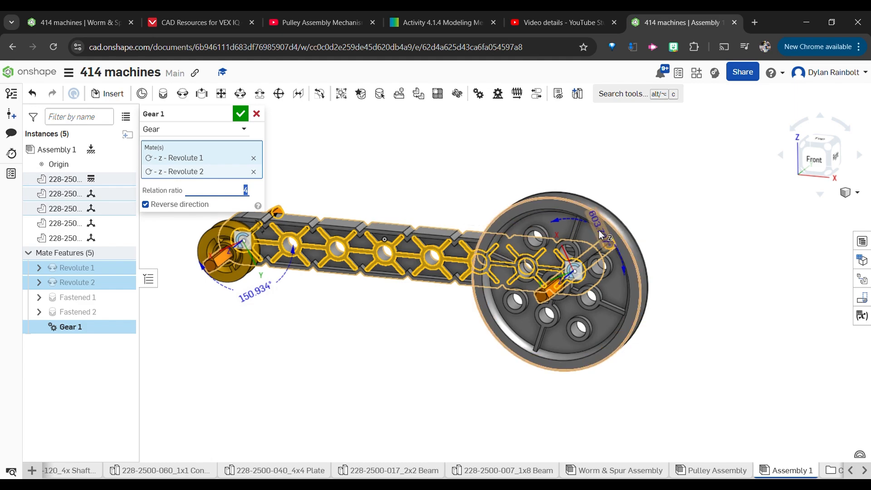
{"action": "mouse_move", "coordinate": [605, 243]}
{"action": "type", "text": "1/"}
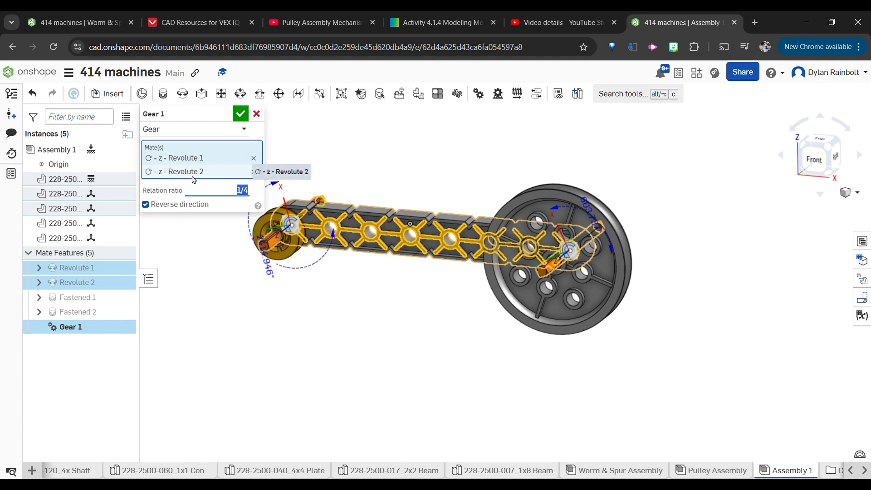
{"action": "mouse_move", "coordinate": [405, 193]}
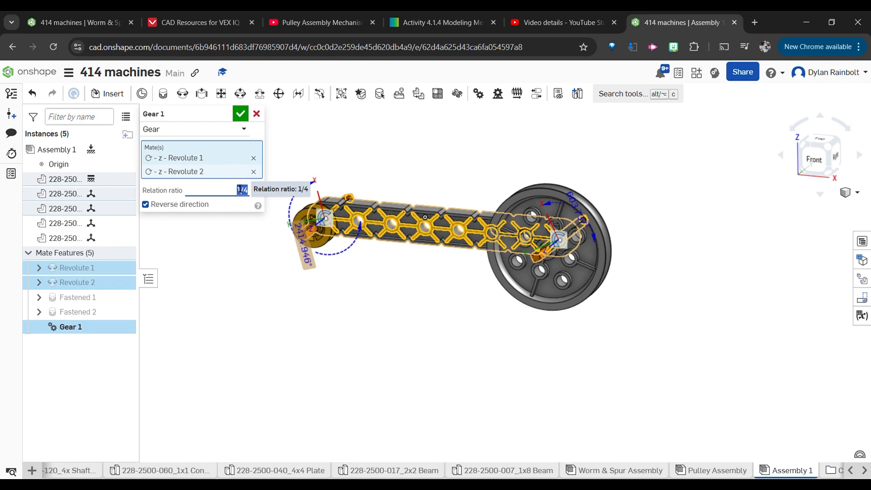
{"action": "left_click", "coordinate": [240, 113]}
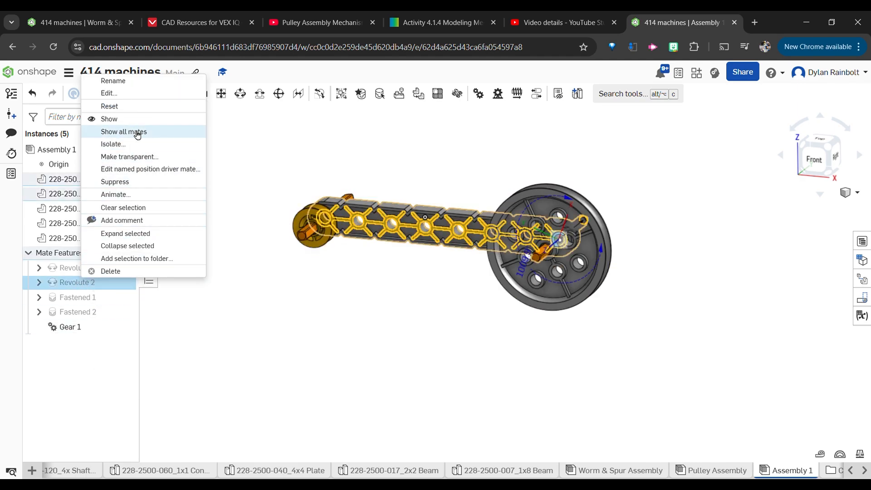
Animate Revolute 2 from 0 to 360 degrees with Loop playback.
{"action": "left_click", "coordinate": [116, 195]}
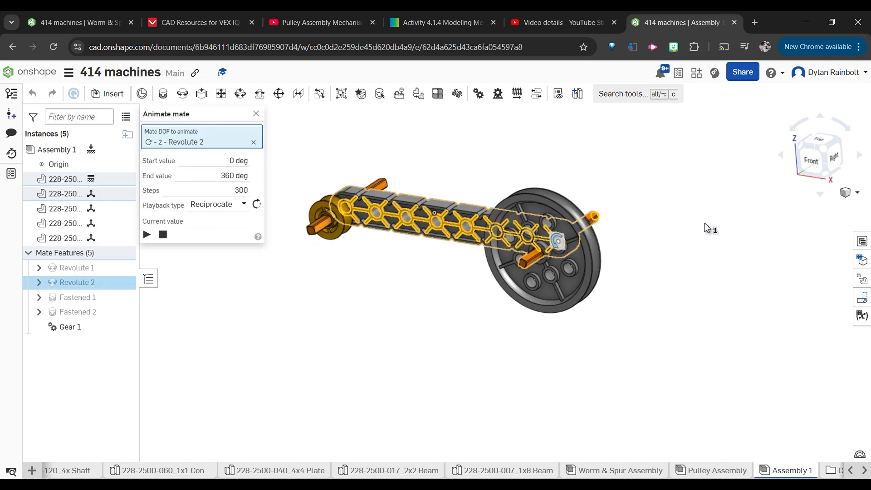
{"action": "left_click", "coordinate": [219, 205]}
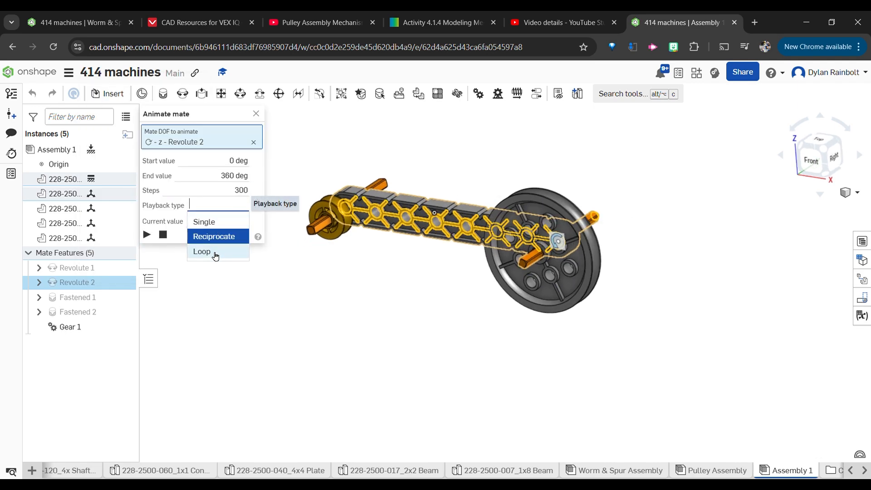
{"action": "left_click", "coordinate": [201, 251]}
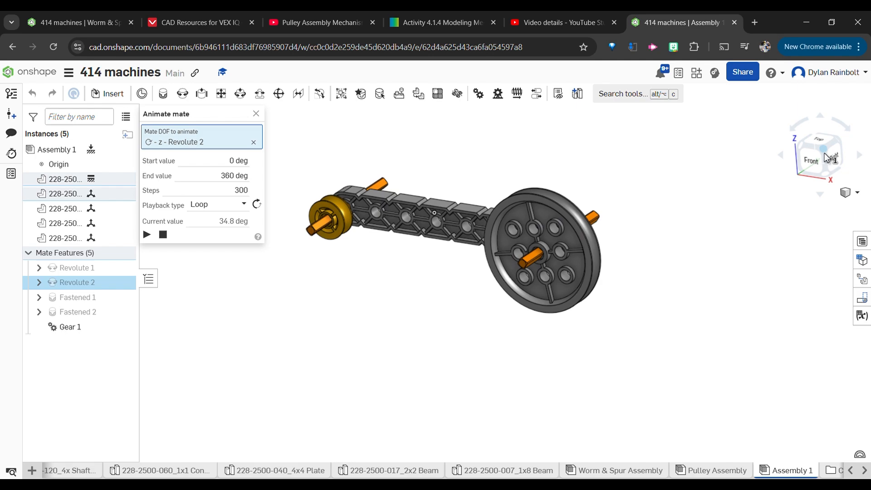